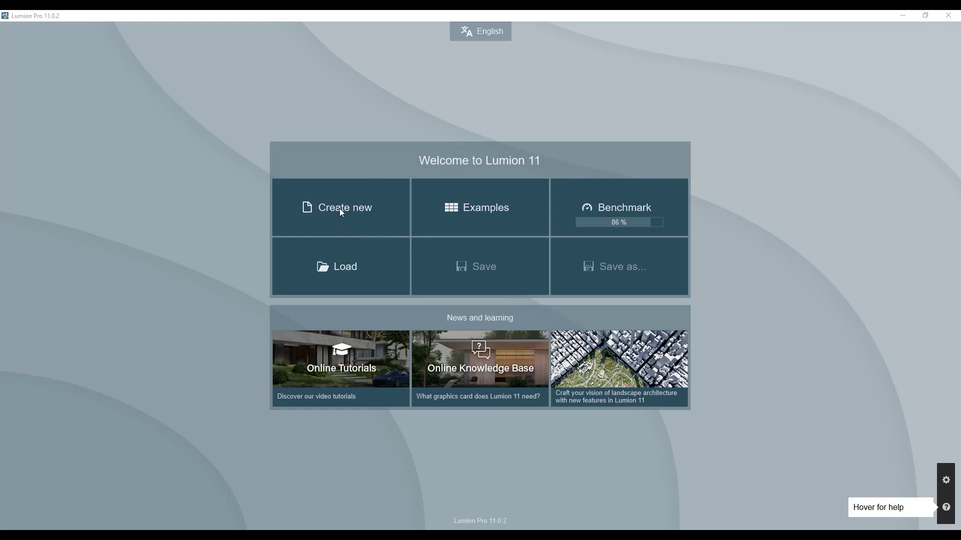
- Create a new project using the plain grass environment template
left_click(340, 207)
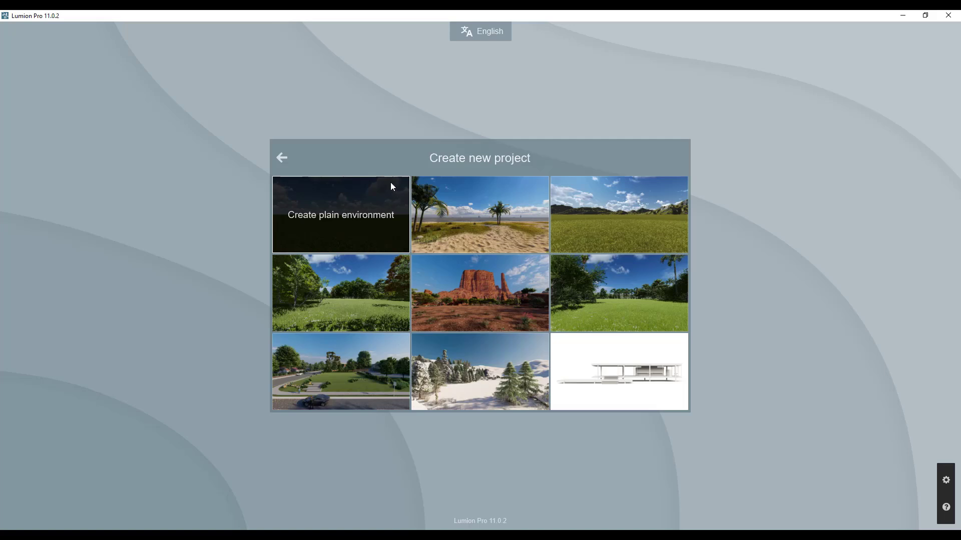
mouse_move(331, 221)
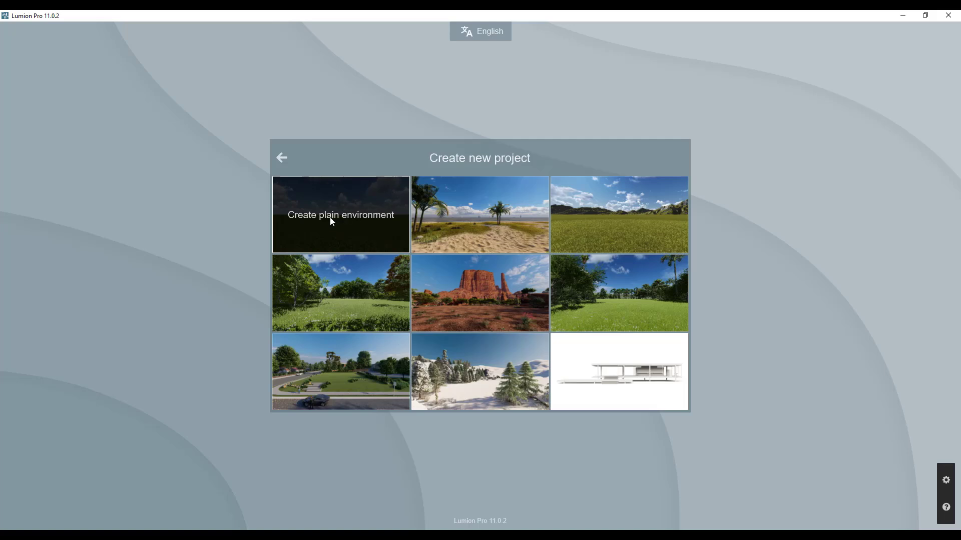
left_click(340, 214)
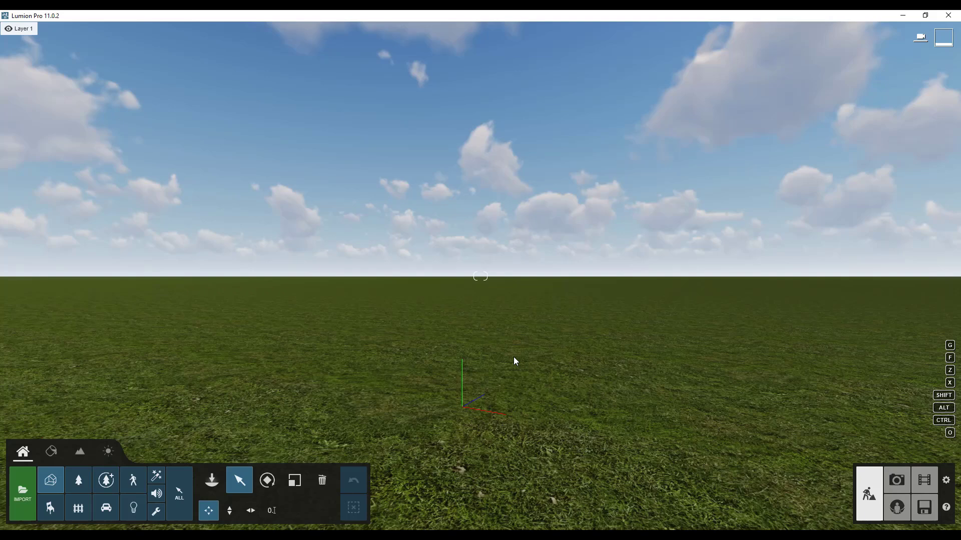
mouse_move(78, 452)
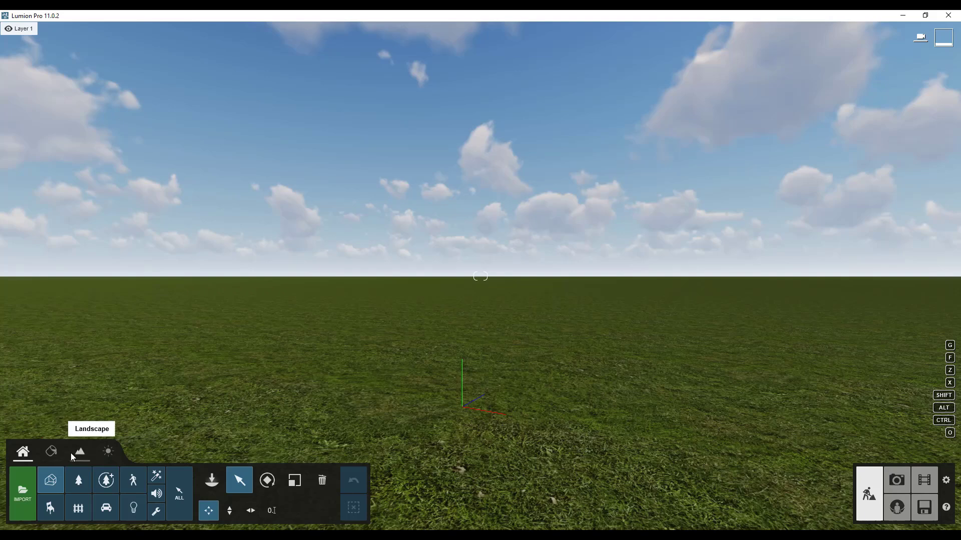
- Enter the Landscape editing mode to reach the OpenStreetMap tool
left_click(78, 452)
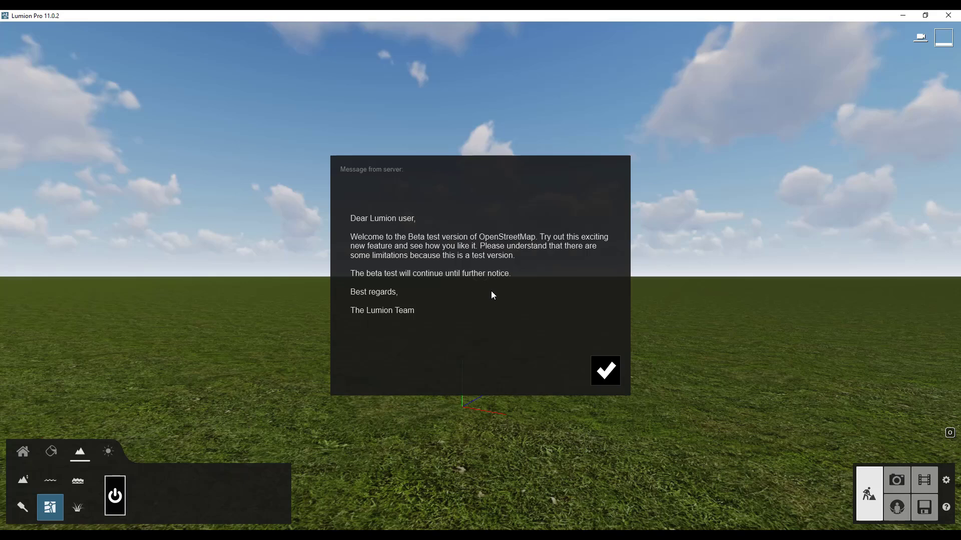
mouse_move(490, 290)
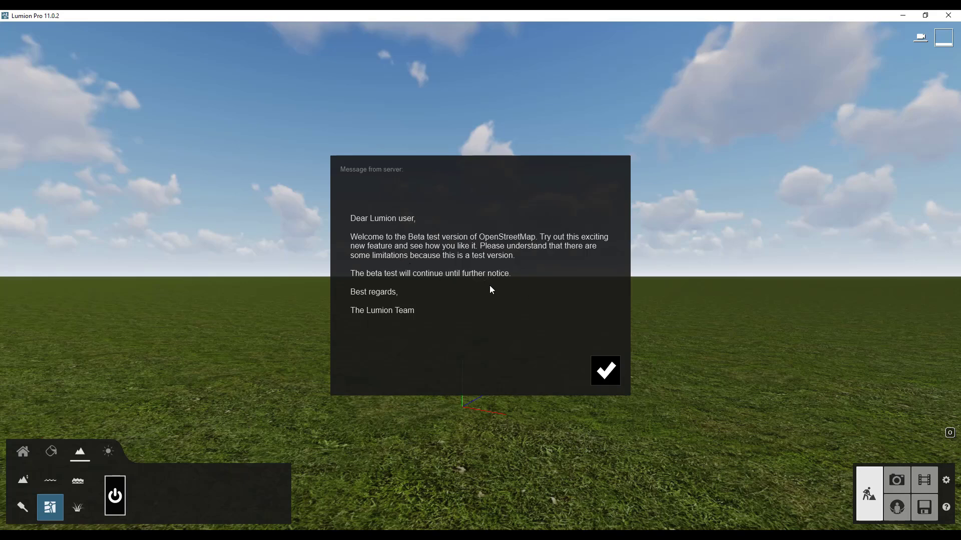
mouse_move(323, 501)
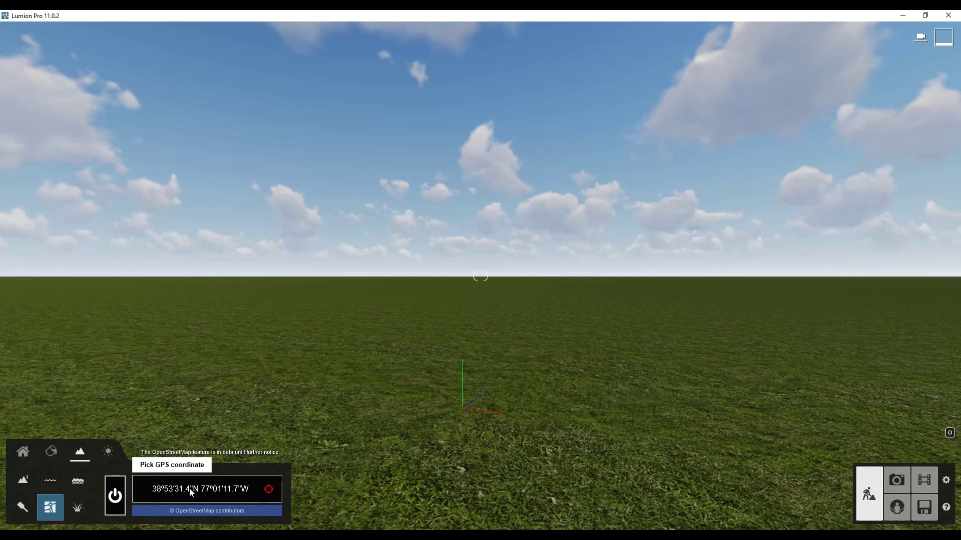
- Pick the GPS coordinate on the map, placing the pin on northern Central Park
left_click(268, 490)
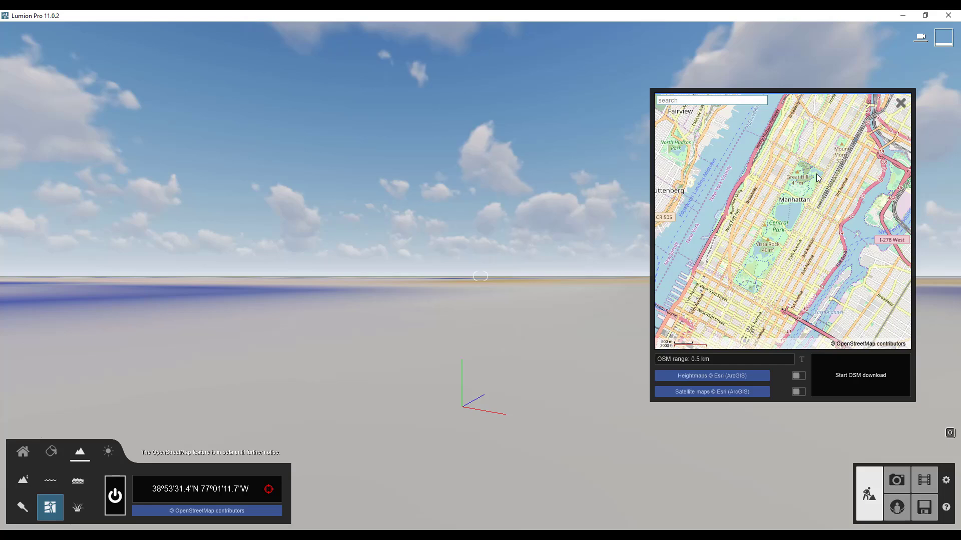
left_click_drag(815, 178, 784, 202)
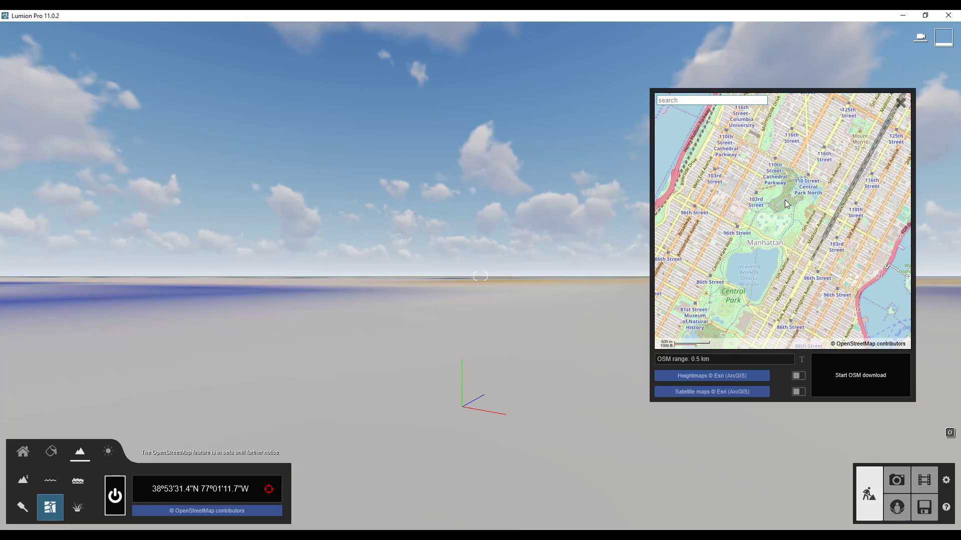
left_click(783, 195)
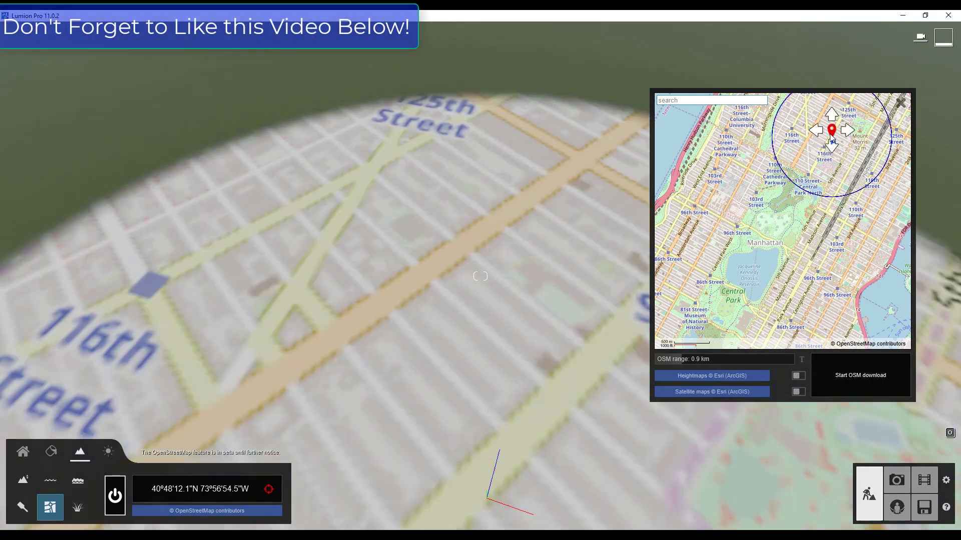
left_click(832, 140)
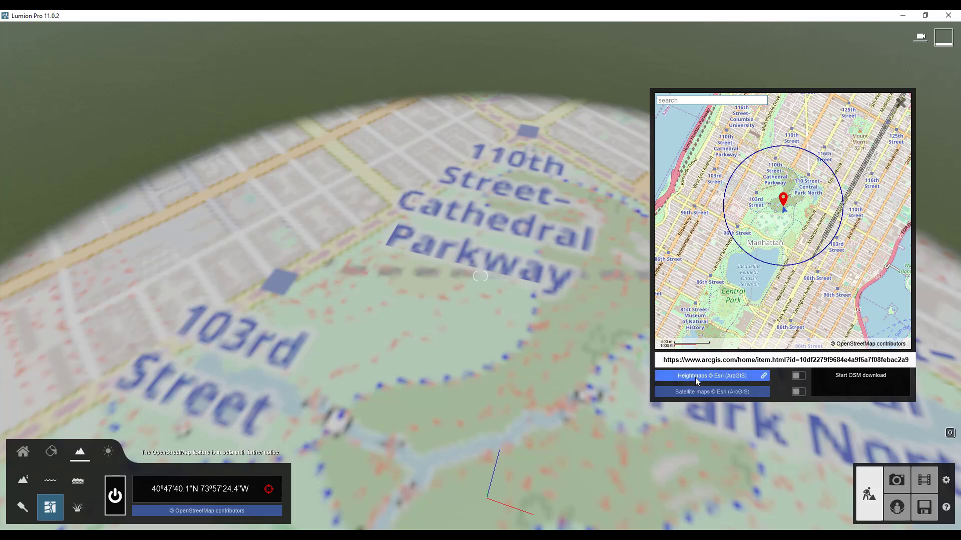
- Enable heightmaps for the import and start the OSM download
left_click(798, 376)
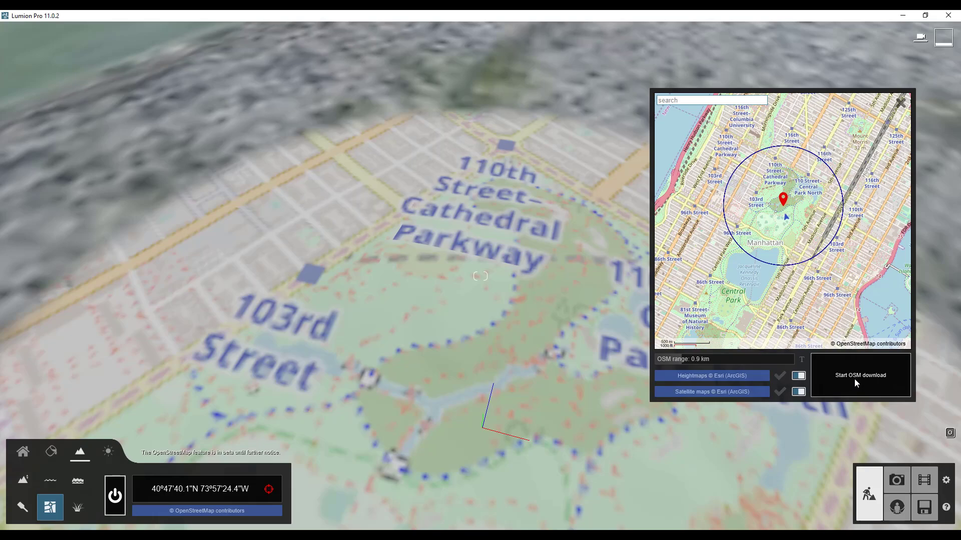
left_click(859, 375)
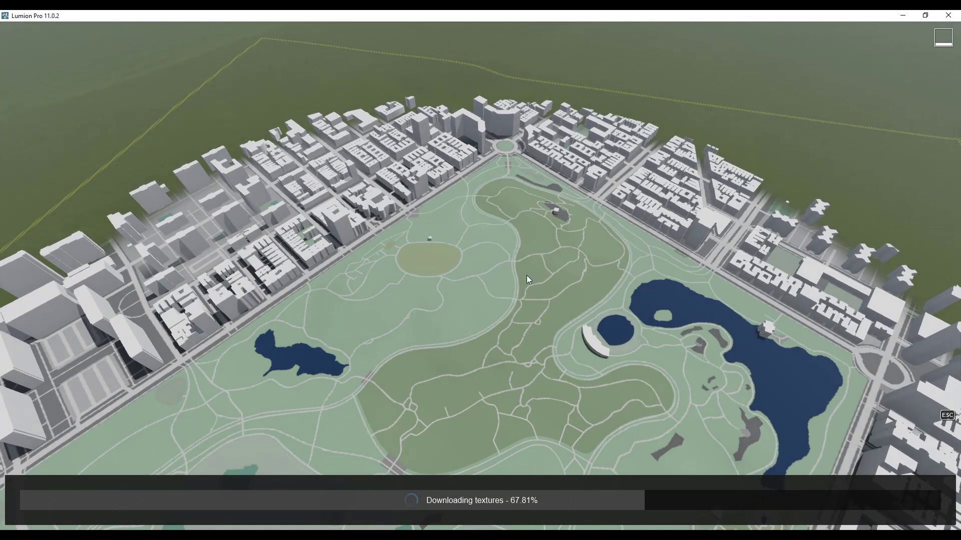
mouse_move(586, 245)
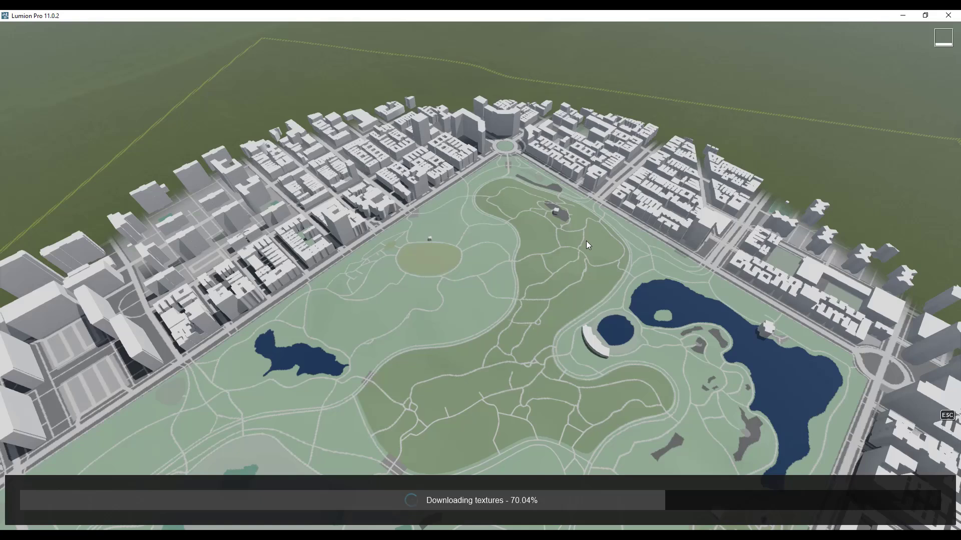
mouse_move(551, 275)
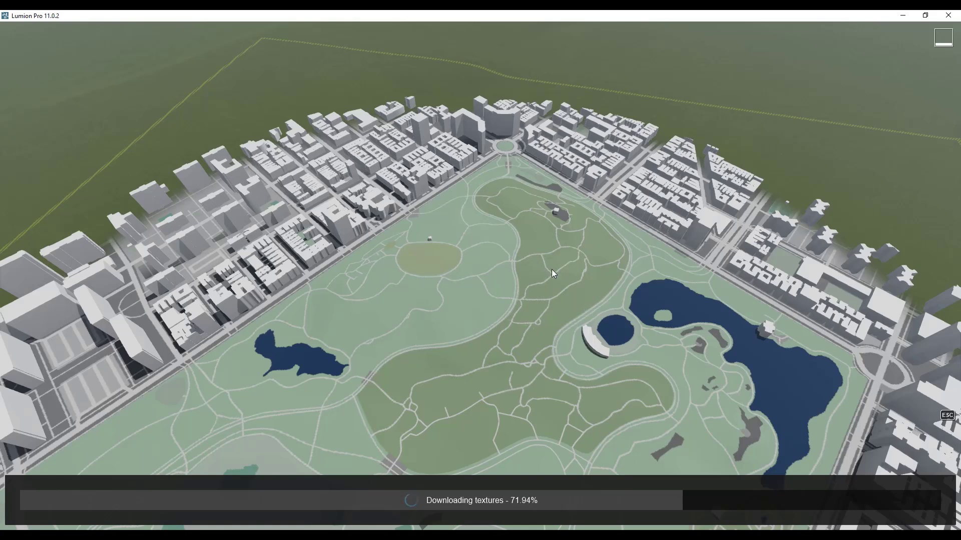
mouse_move(602, 507)
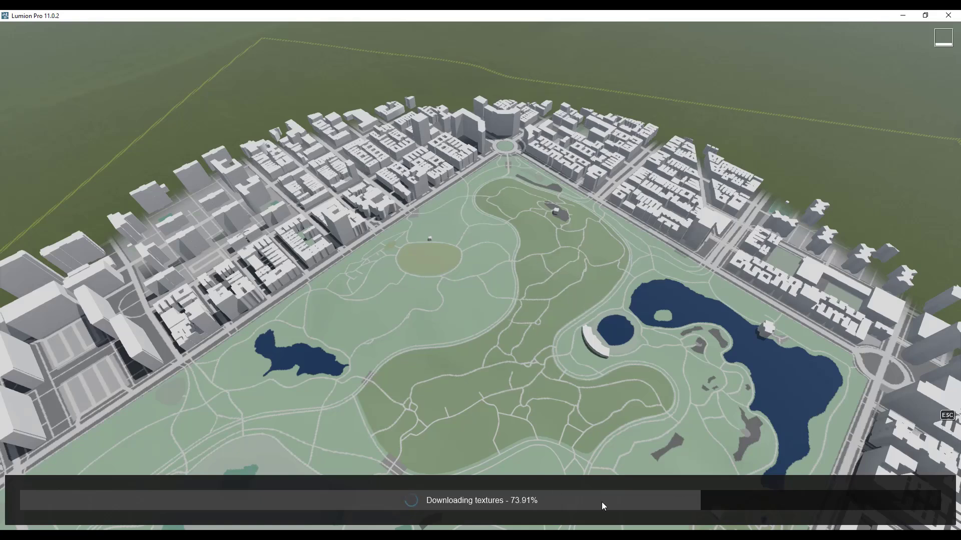
mouse_move(266, 83)
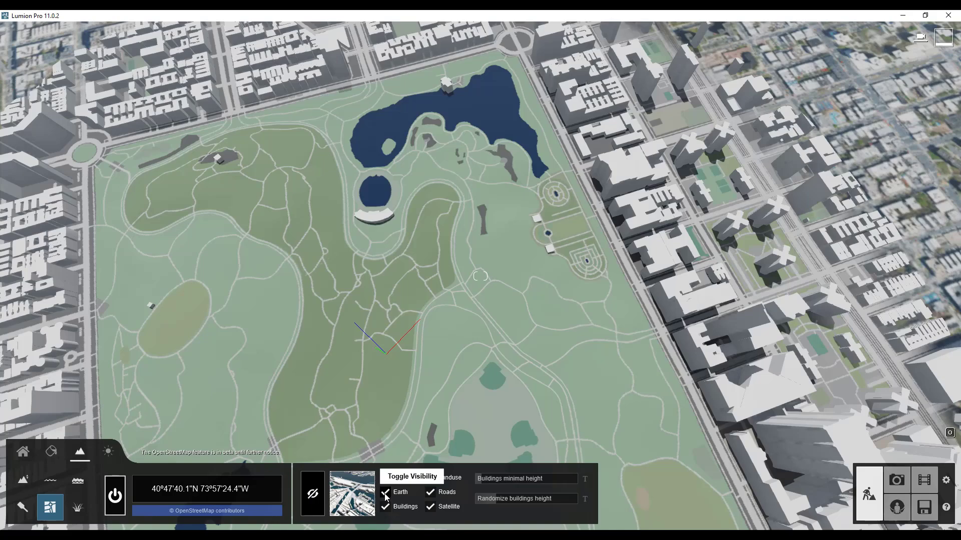
- Untick the Earth and Water layers so satellite imagery shows beneath buildings and roads
left_click(385, 492)
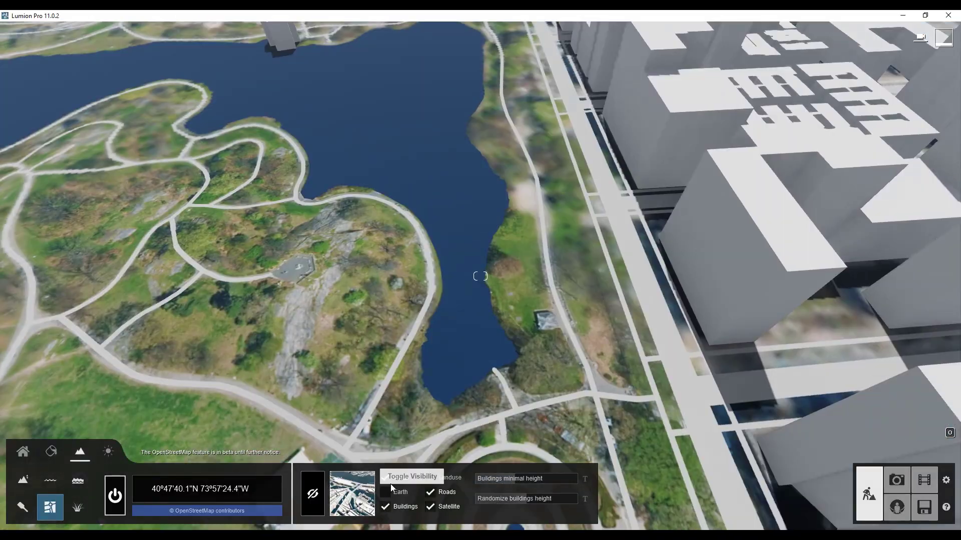
left_click(386, 477)
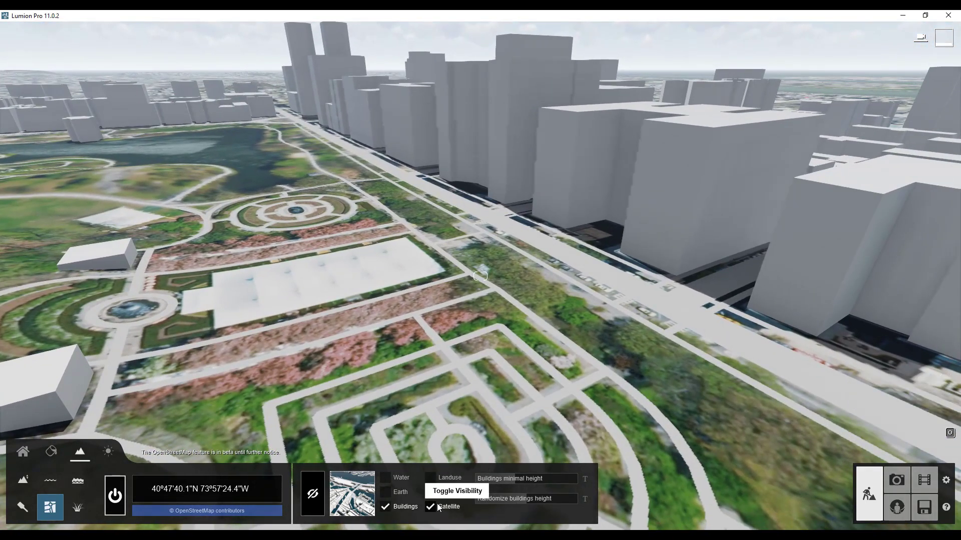
left_click(430, 507)
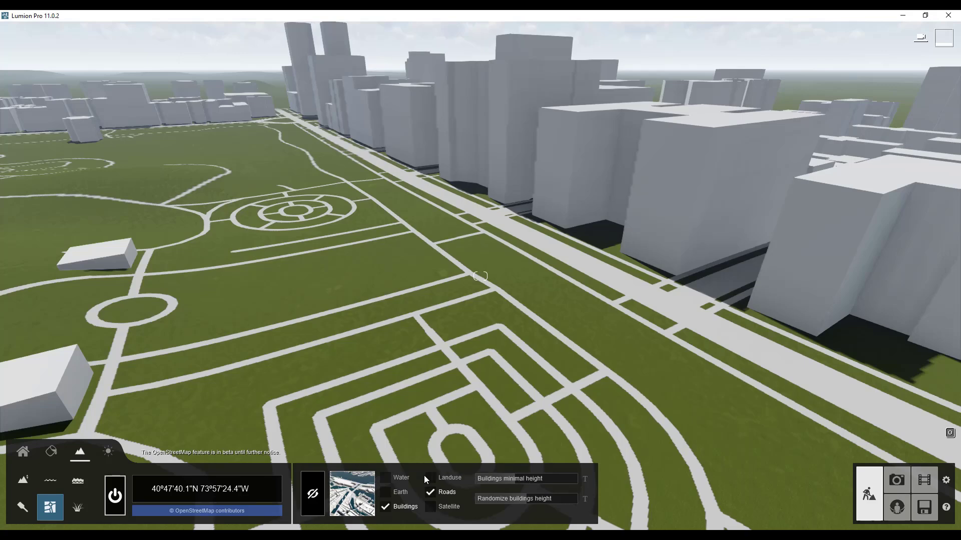
left_click(384, 493)
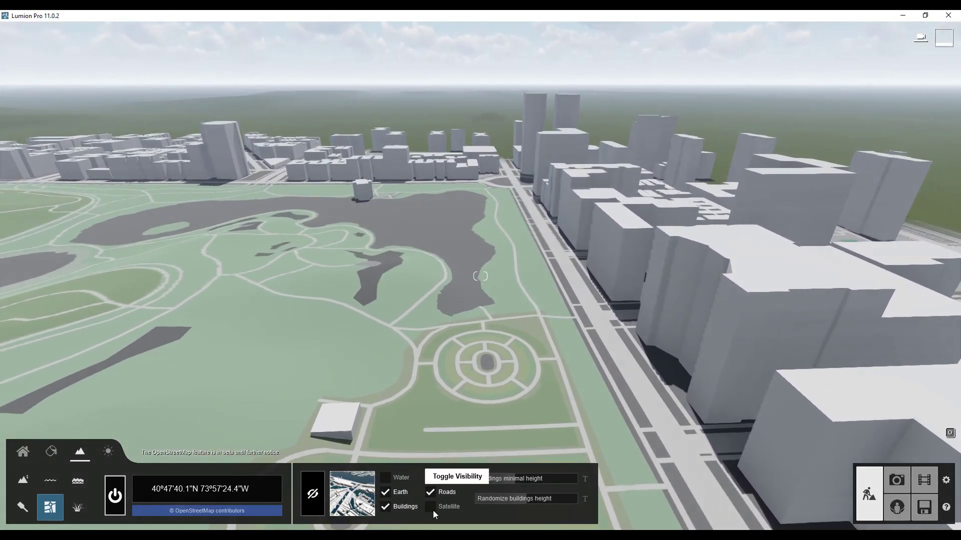
left_click(430, 506)
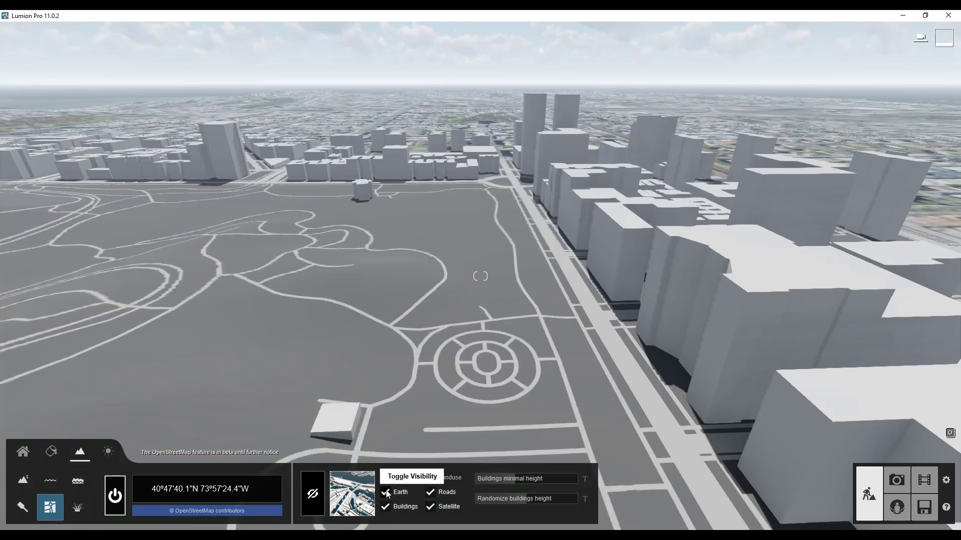
left_click(385, 492)
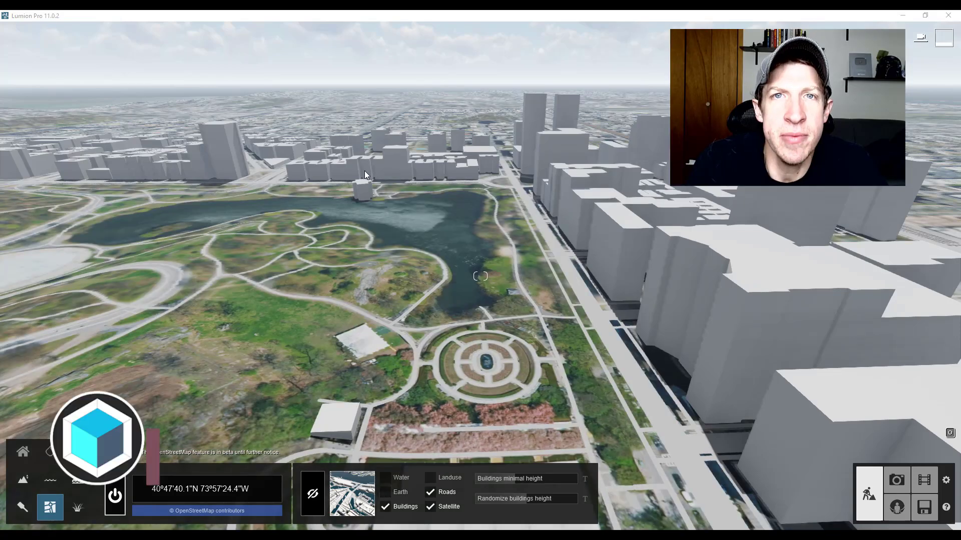